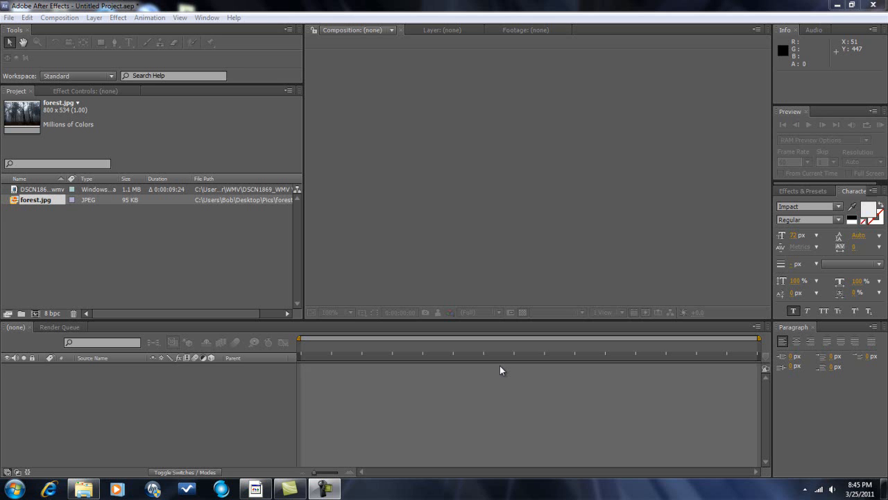
{"action": "mouse_move", "coordinate": [469, 361]}
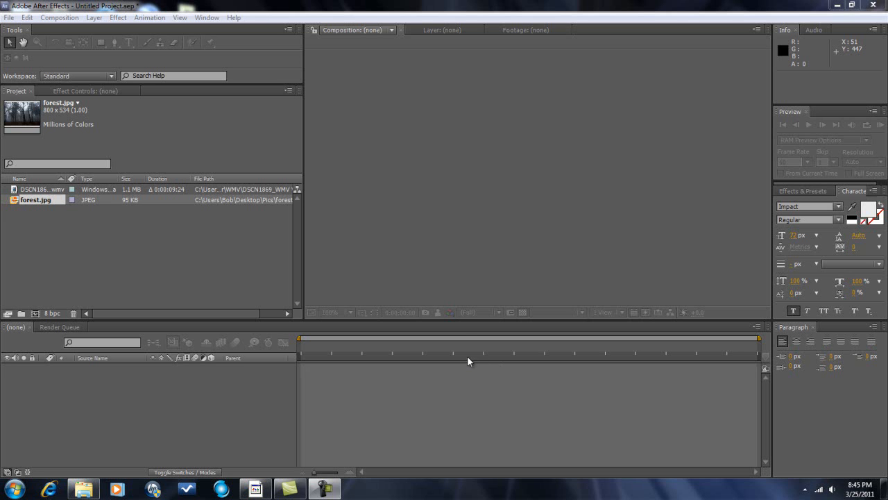
{"action": "mouse_move", "coordinate": [64, 270]}
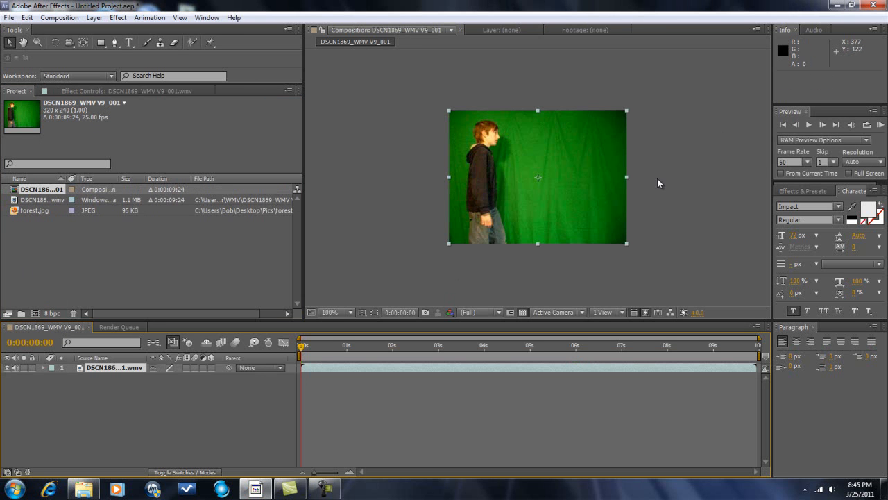
Step: Apply Keylight (1.2) from the Keying effects to the green-screen footage layer
{"action": "left_click", "coordinate": [347, 312]}
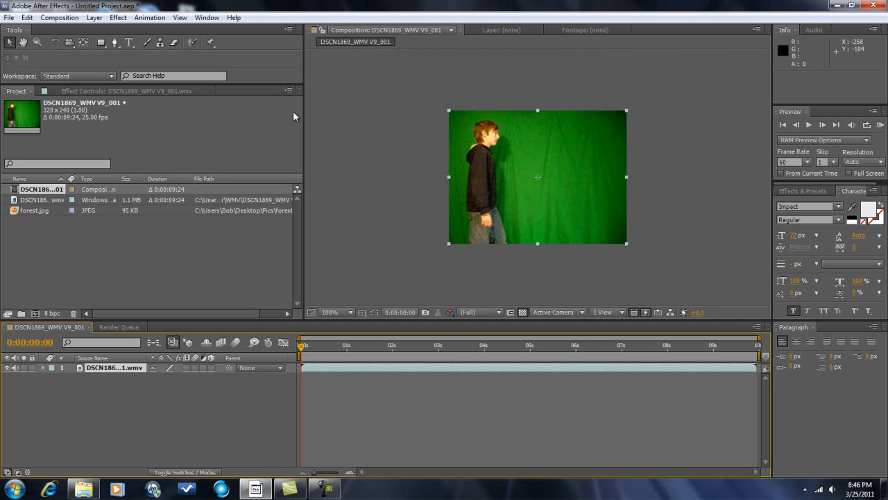
{"action": "mouse_move", "coordinate": [531, 176]}
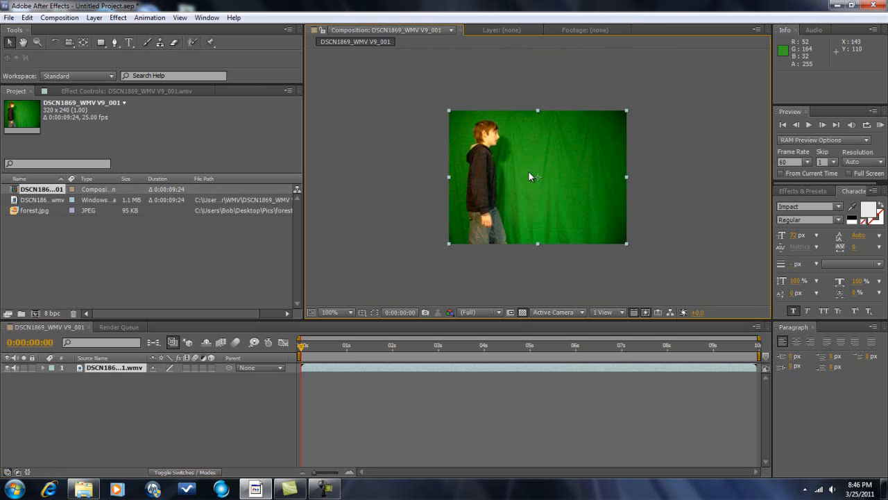
{"action": "left_click", "coordinate": [118, 18]}
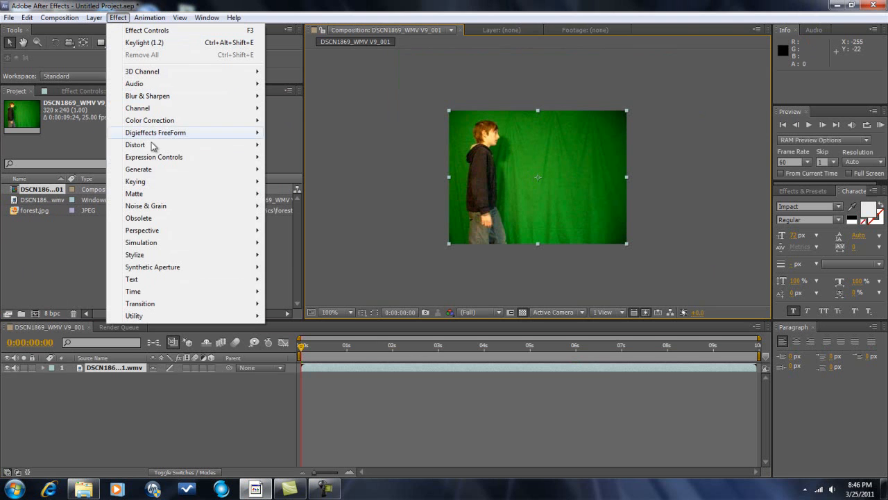
{"action": "mouse_move", "coordinate": [135, 181]}
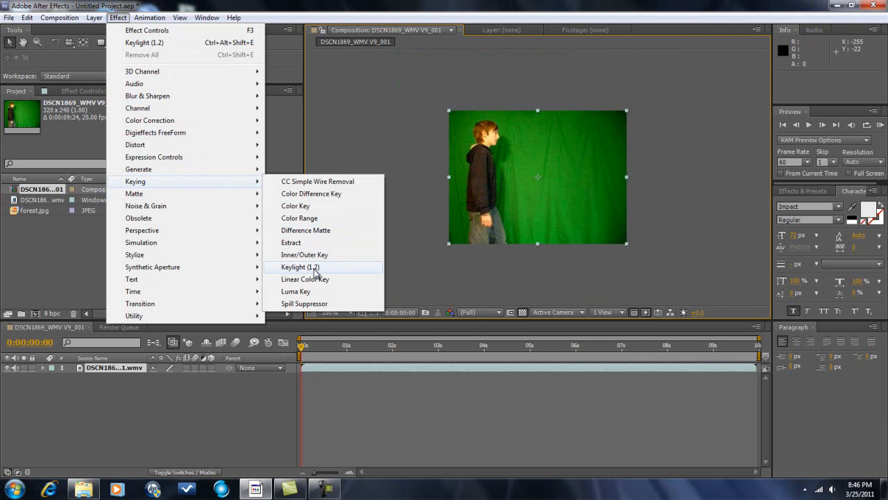
{"action": "left_click", "coordinate": [301, 268]}
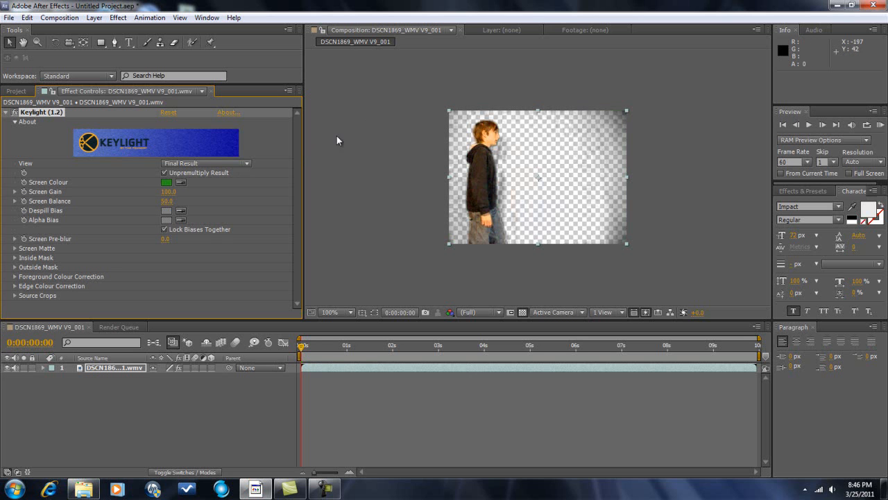
Step: Switch Keylight to Screen Matte view and adjust the matte clean-up values for a solid silhouette
{"action": "left_click", "coordinate": [205, 163]}
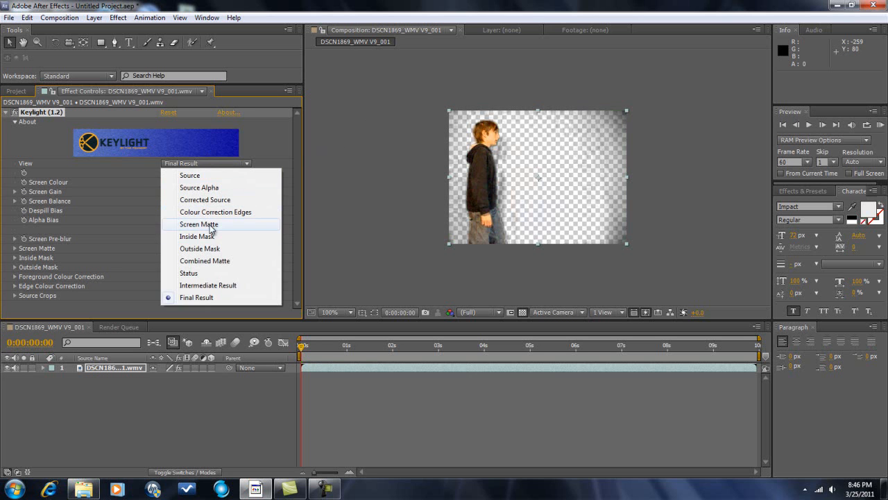
{"action": "left_click", "coordinate": [199, 223]}
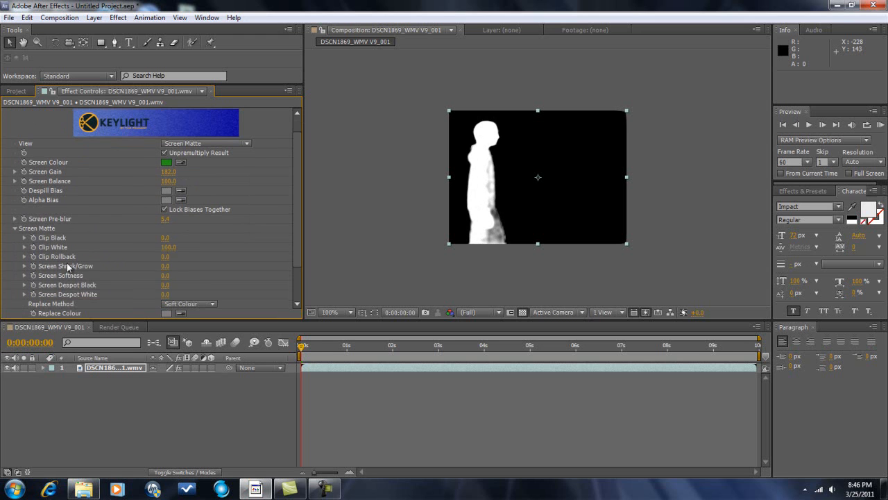
{"action": "left_click_drag", "start_coordinate": [165, 237], "coordinate": [184, 237]}
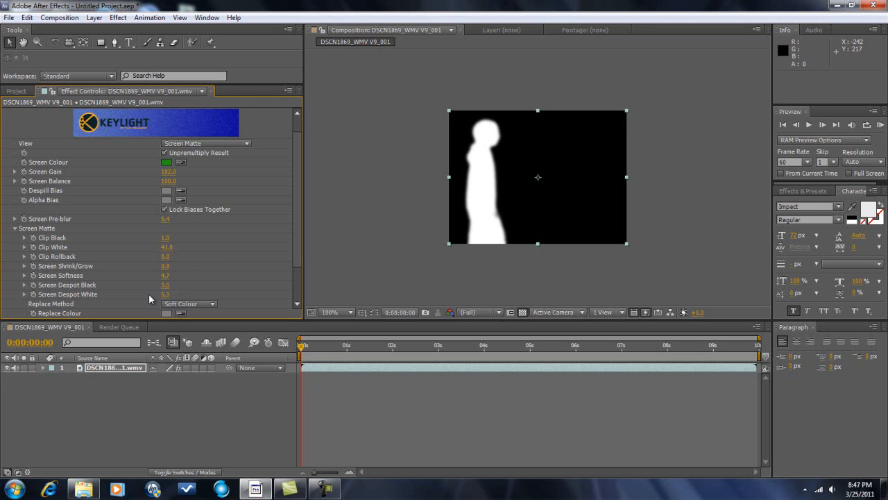
{"action": "mouse_move", "coordinate": [224, 57]}
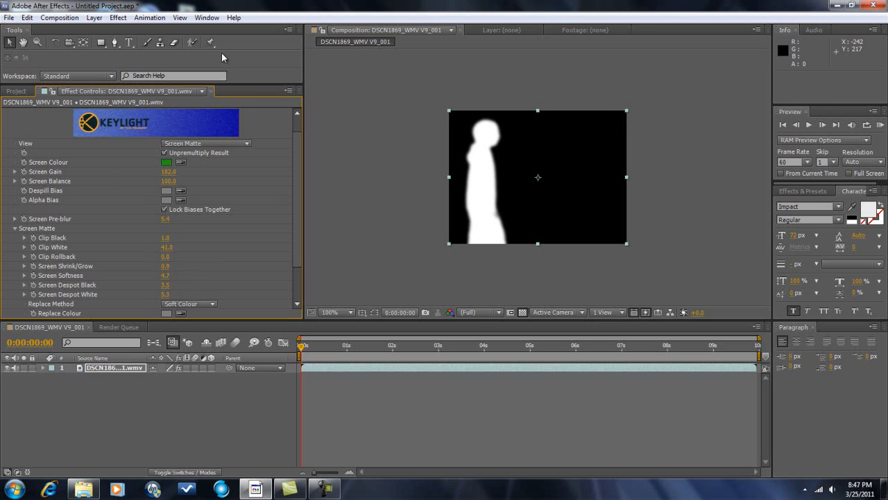
Step: Return Keylight to Final Result, check the key's edges up close, and bring back the Project panel
{"action": "left_click", "coordinate": [205, 143]}
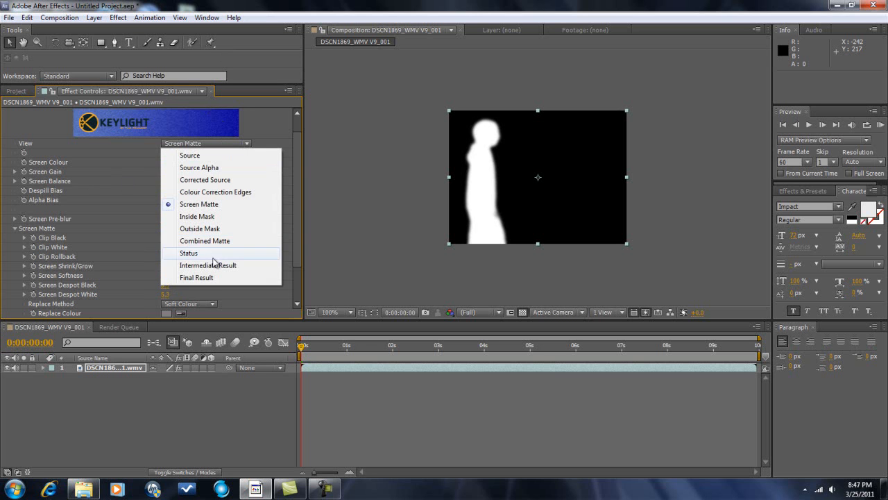
{"action": "left_click", "coordinate": [196, 277]}
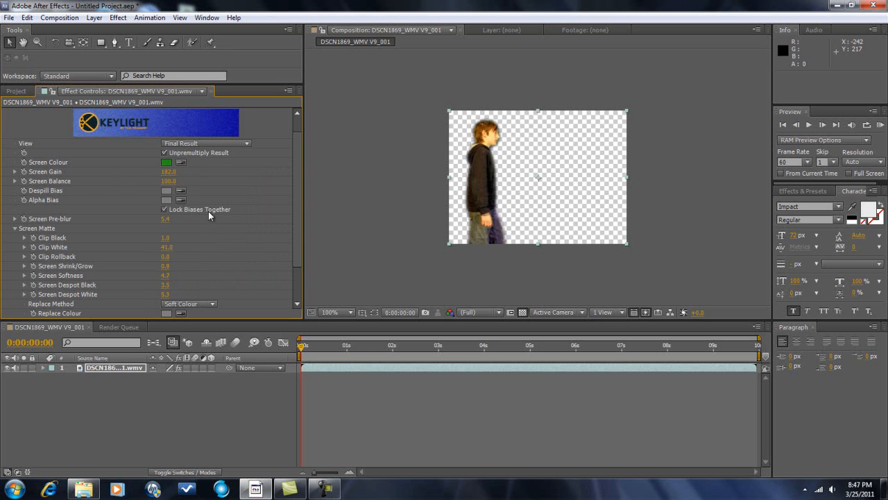
{"action": "left_click", "coordinate": [337, 312]}
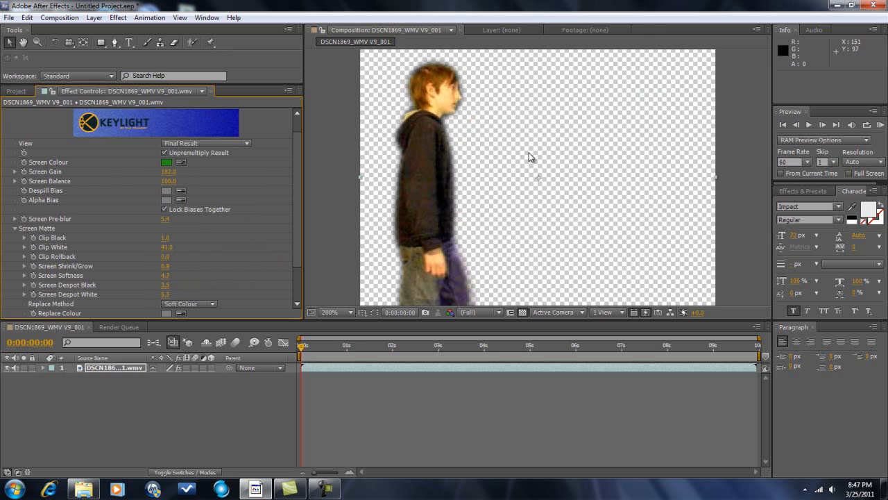
{"action": "left_click", "coordinate": [329, 312]}
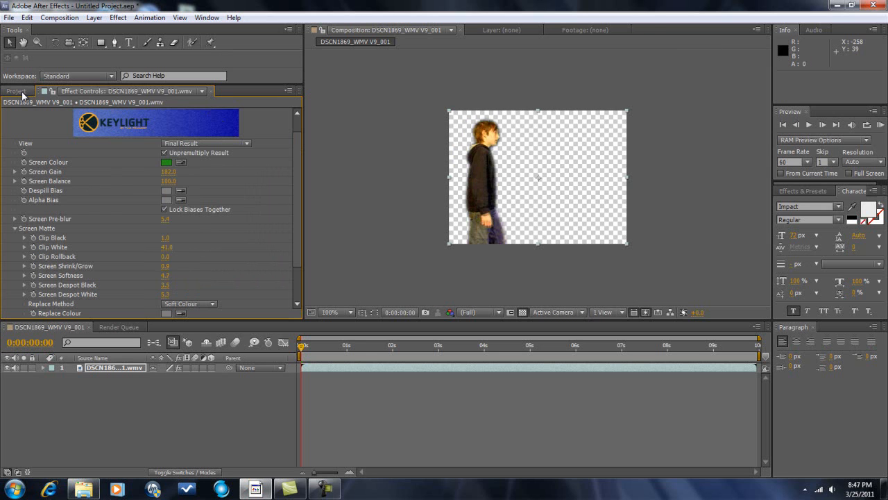
{"action": "left_click", "coordinate": [15, 91]}
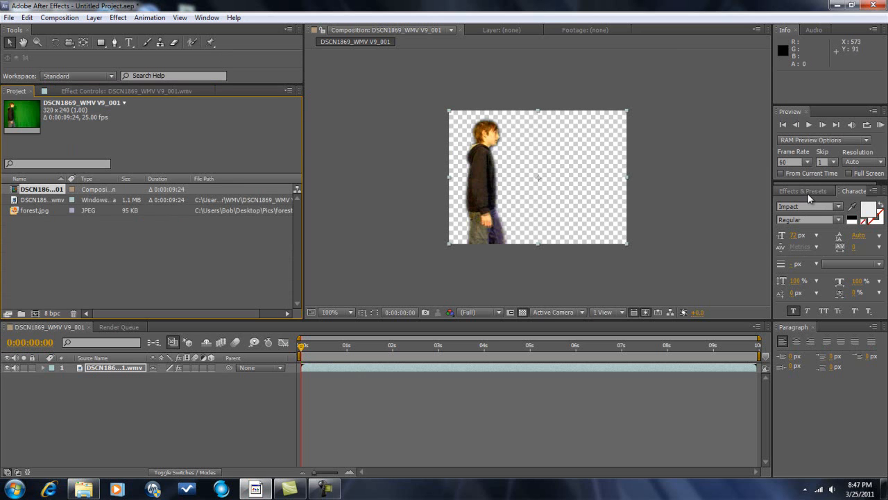
Step: Find 'tint' in Effects & Presets, apply Tint to the layer and start picking the Map Black To colour
{"action": "left_click", "coordinate": [803, 191]}
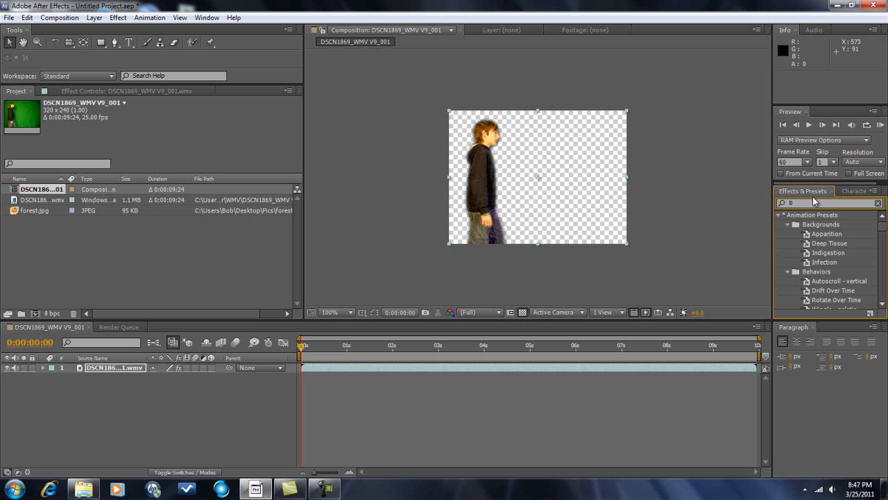
{"action": "type", "text": "tint"}
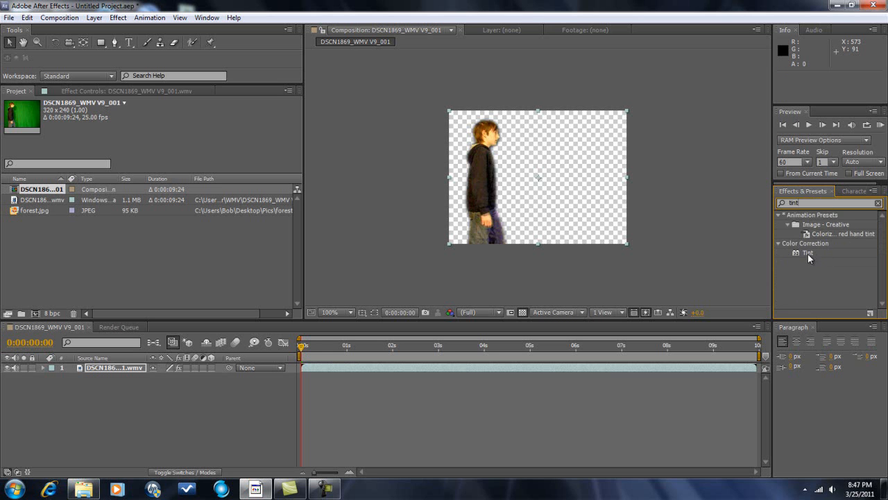
{"action": "double_click", "coordinate": [808, 252]}
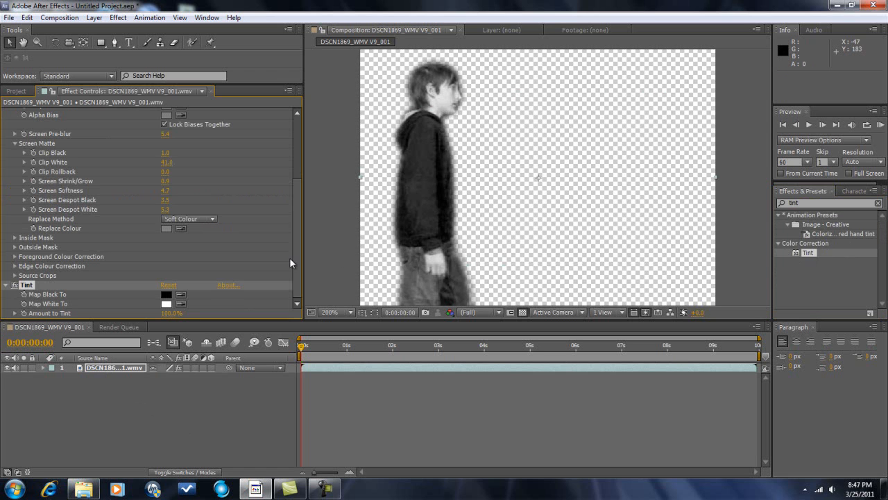
{"action": "left_click", "coordinate": [166, 294]}
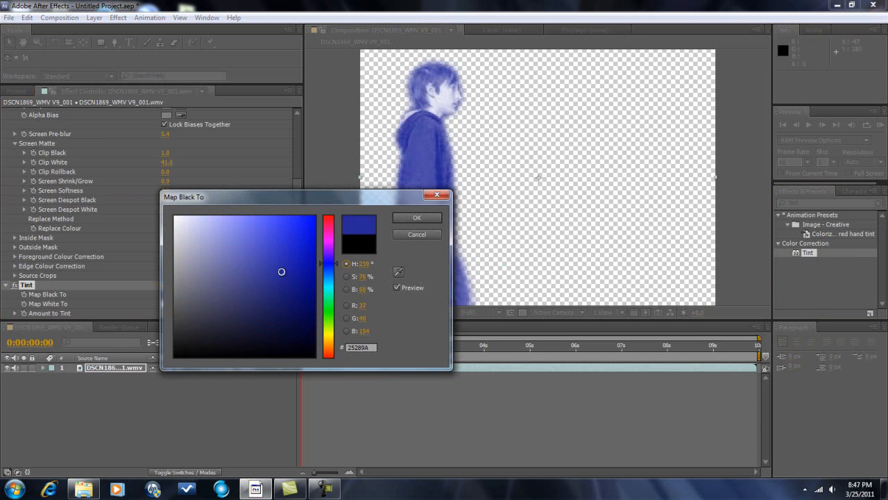
Step: Confirm blue for Map Black To and set Map White To to a faint pinkish white
{"action": "left_click", "coordinate": [416, 217]}
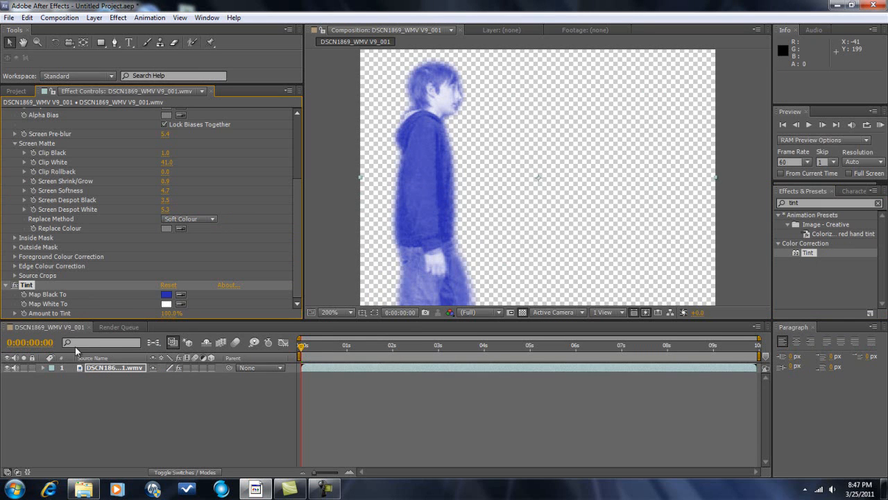
{"action": "mouse_move", "coordinate": [170, 323]}
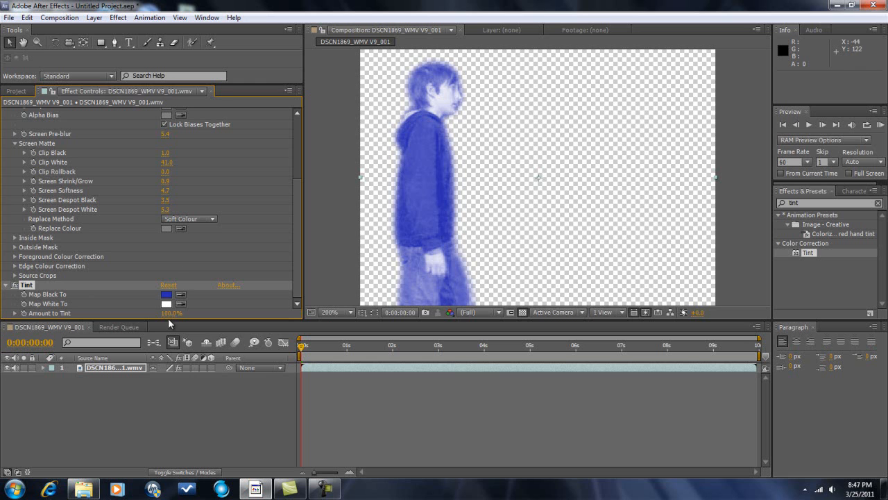
{"action": "left_click", "coordinate": [167, 303]}
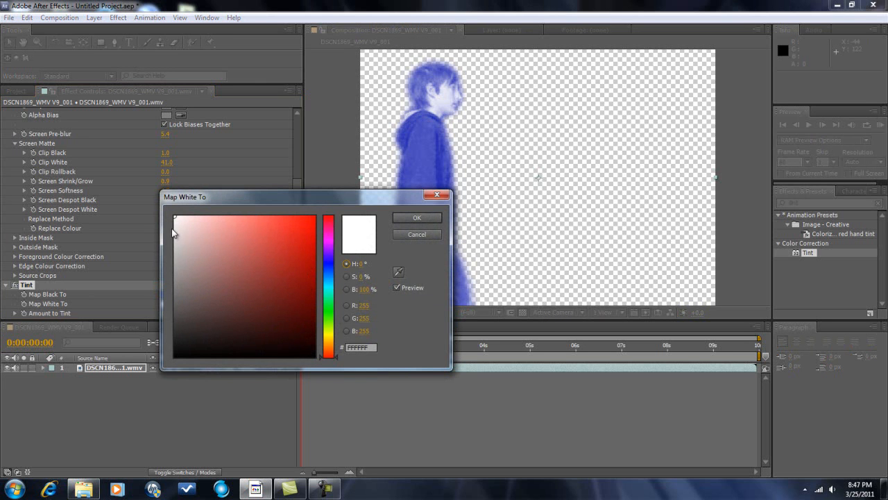
{"action": "left_click", "coordinate": [181, 225]}
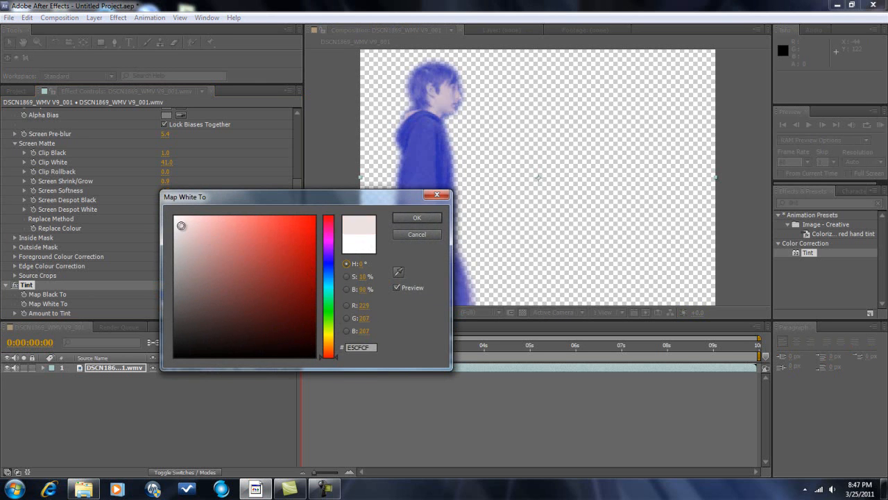
{"action": "left_click", "coordinate": [417, 217]}
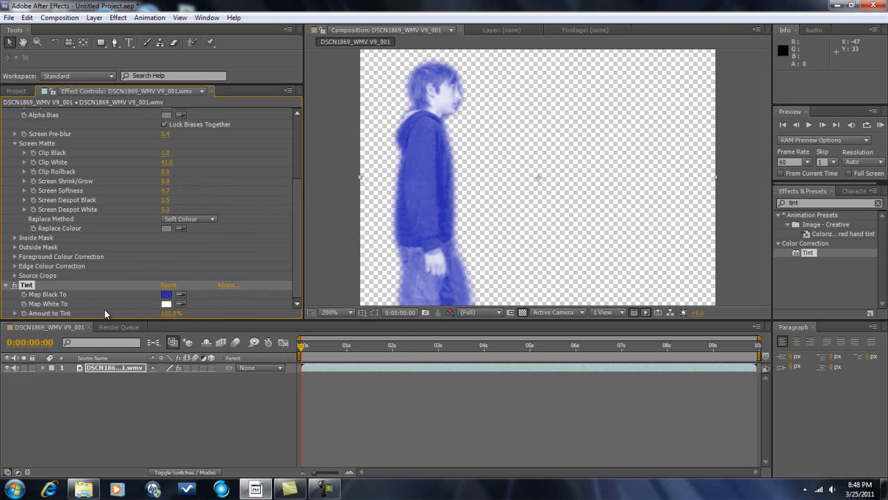
{"action": "mouse_move", "coordinate": [61, 366]}
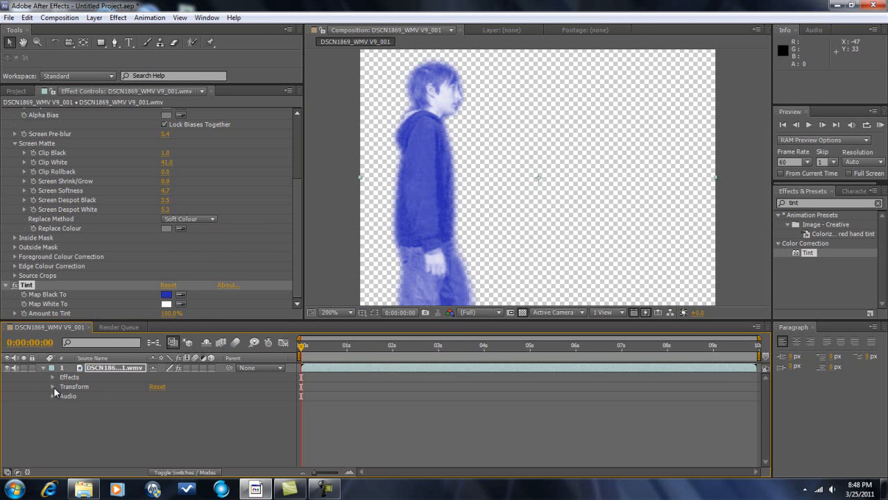
Step: Lower the footage layer's Opacity to 65% in its Transform properties
{"action": "left_click", "coordinate": [53, 386]}
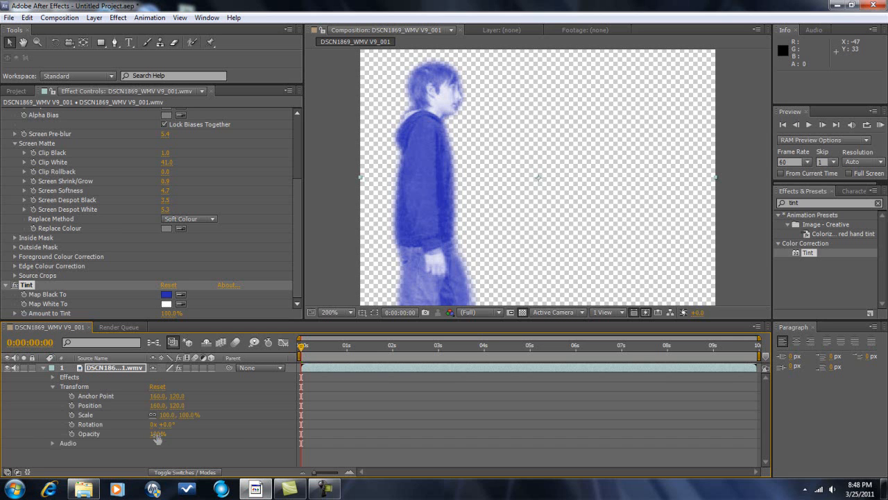
{"action": "left_click_drag", "start_coordinate": [157, 433], "coordinate": [154, 433]}
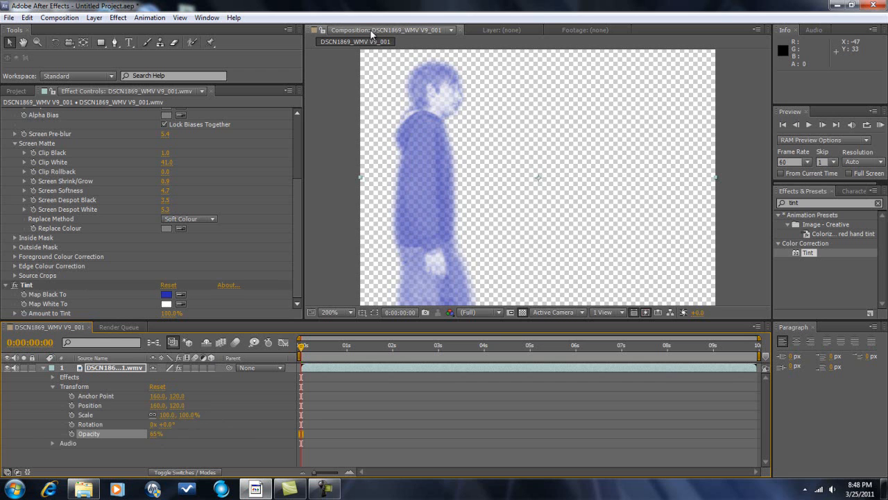
{"action": "mouse_move", "coordinate": [37, 94]}
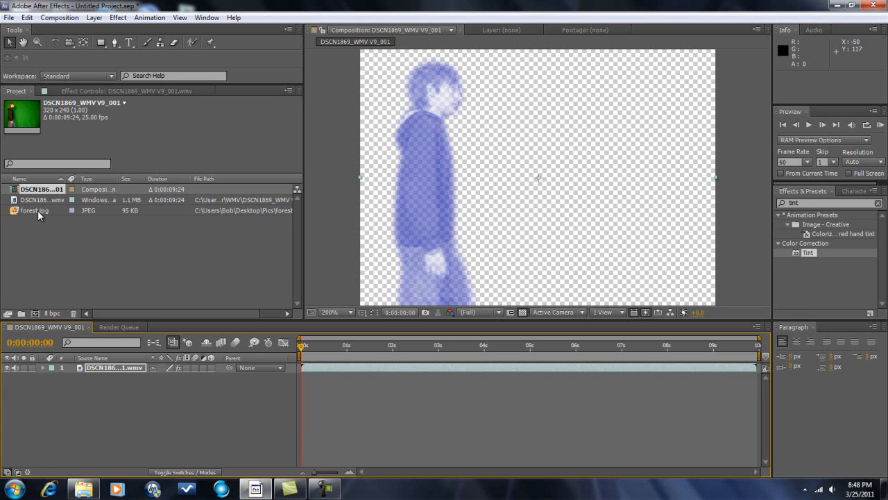
Step: Add forest.jpg beneath the footage layer and stretch it to fill the composition
{"action": "left_click_drag", "start_coordinate": [34, 210], "coordinate": [111, 377]}
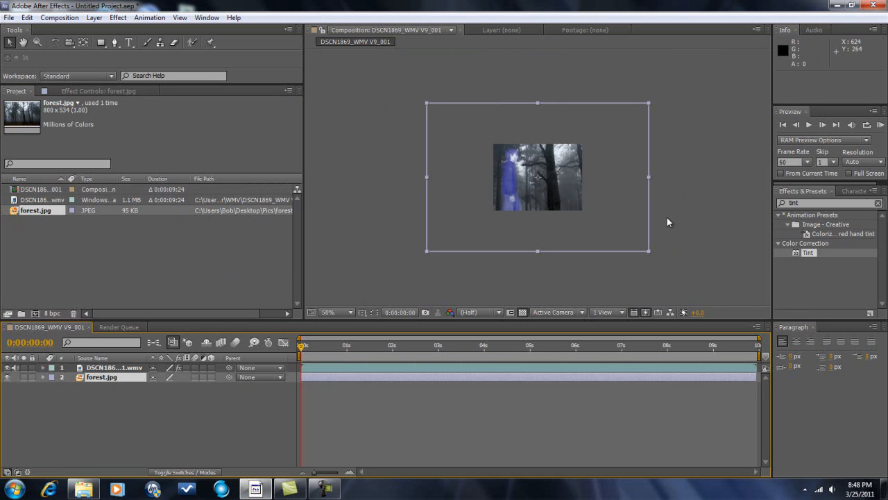
{"action": "left_click_drag", "start_coordinate": [648, 252], "coordinate": [618, 227]}
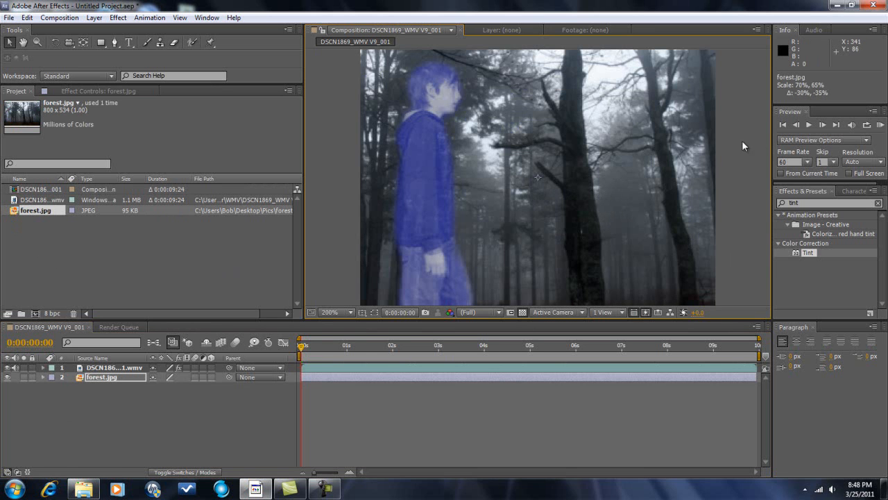
{"action": "left_click", "coordinate": [809, 125]}
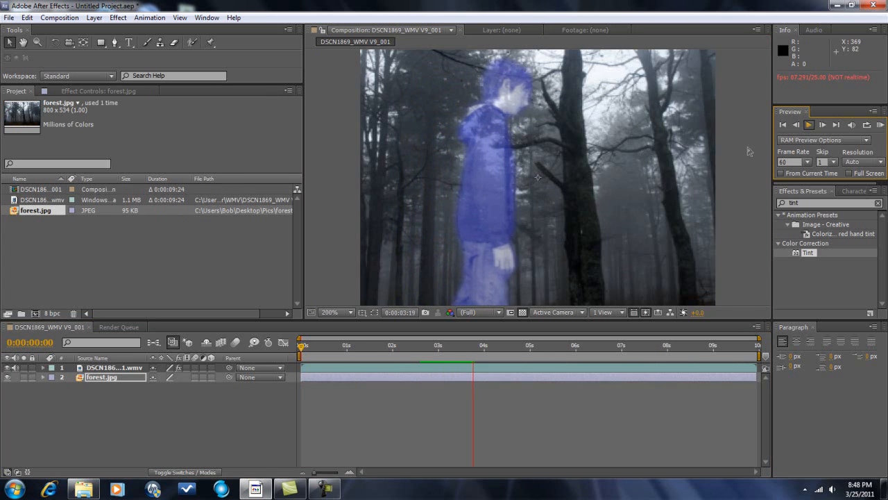
Step: Run a RAM Preview of the ghostly blue boy walking through the foggy forest
{"action": "left_click", "coordinate": [808, 125]}
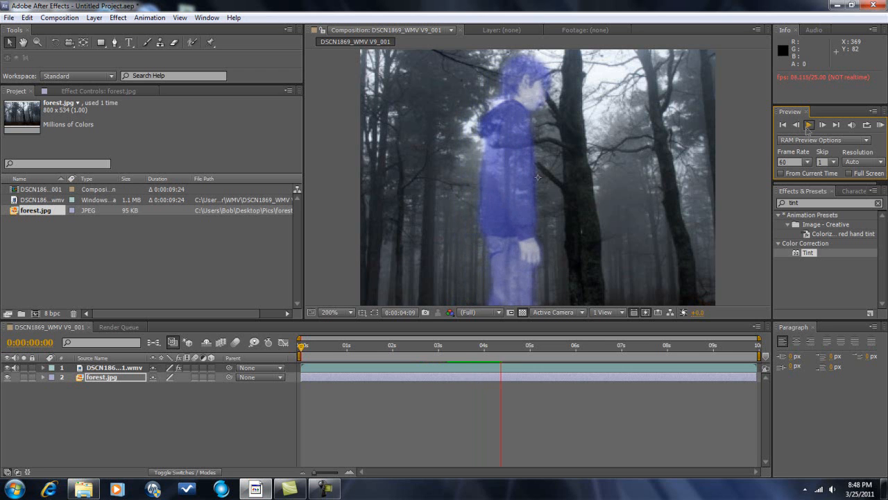